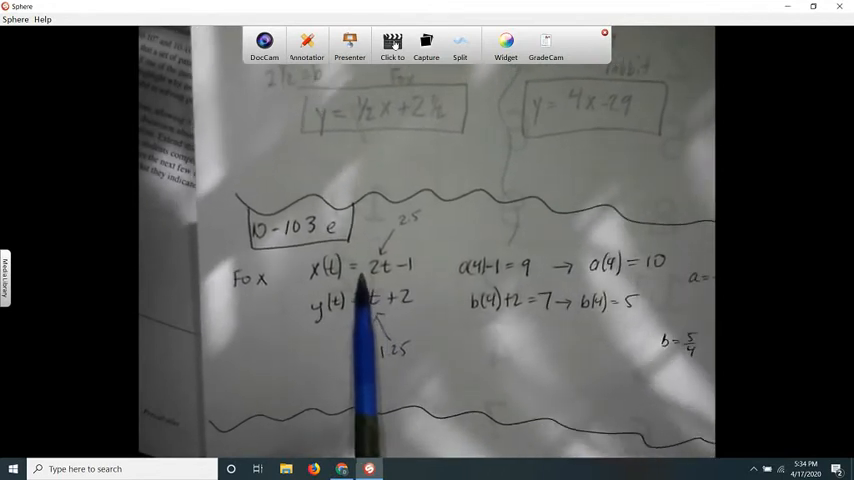
pyautogui.moveTo(470, 350)
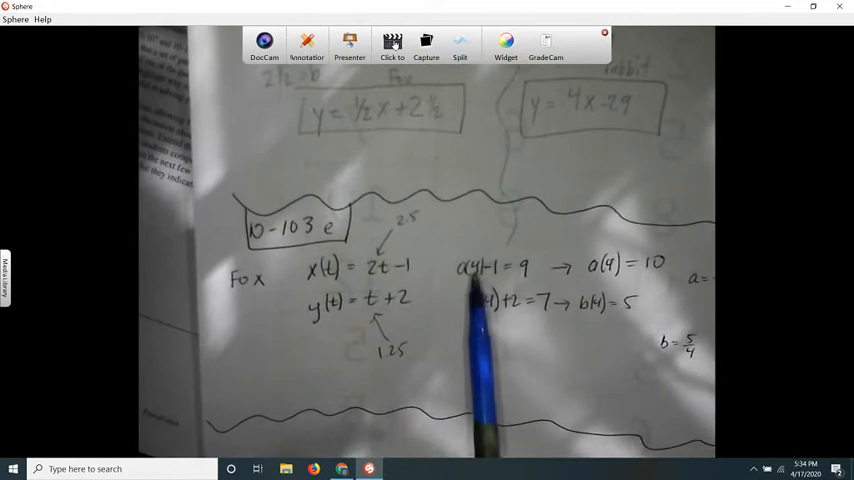